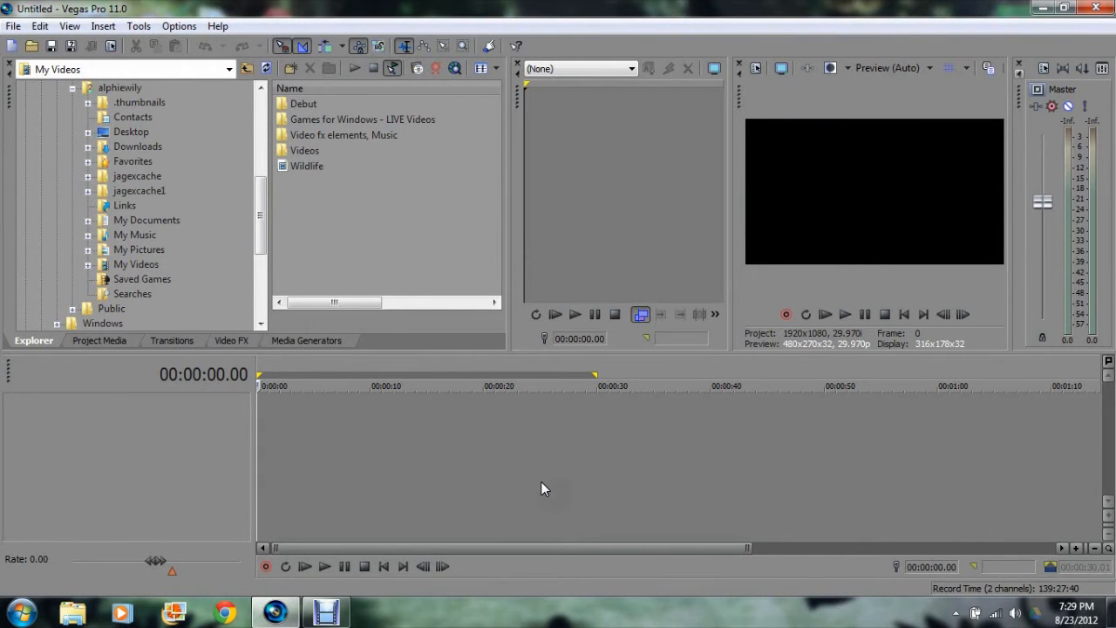
pyautogui.moveTo(508, 421)
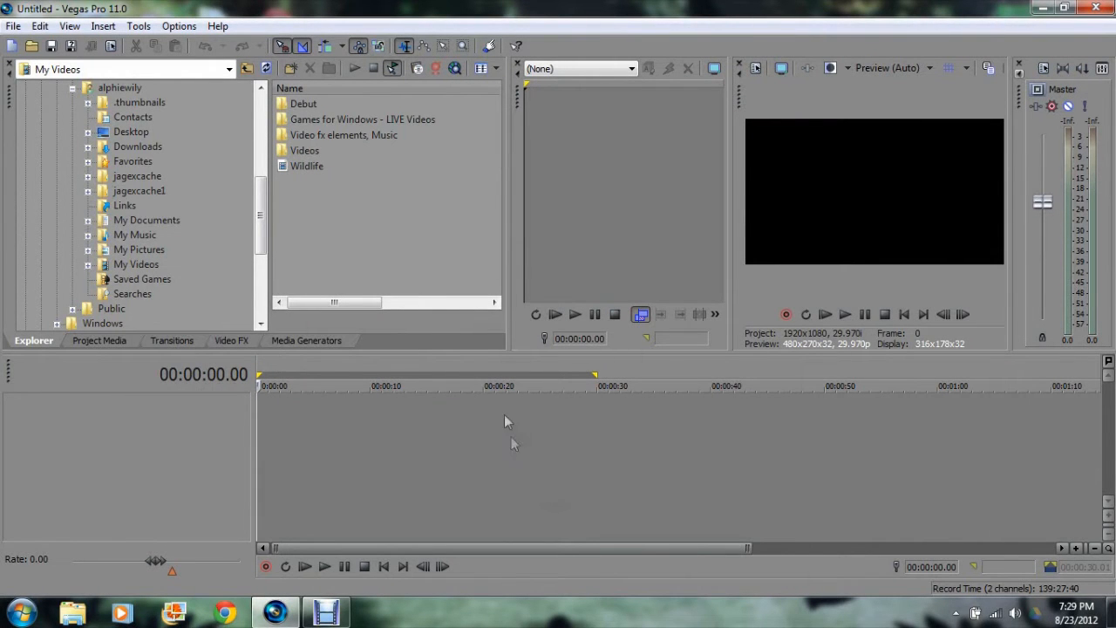
pyautogui.moveTo(491, 360)
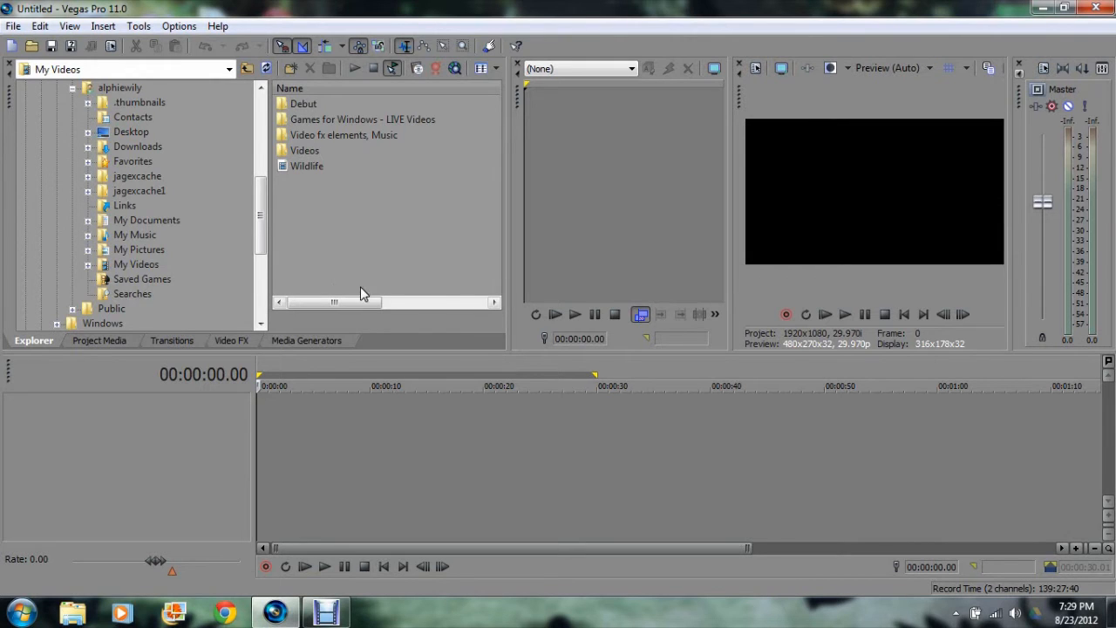
pyautogui.moveTo(77, 287)
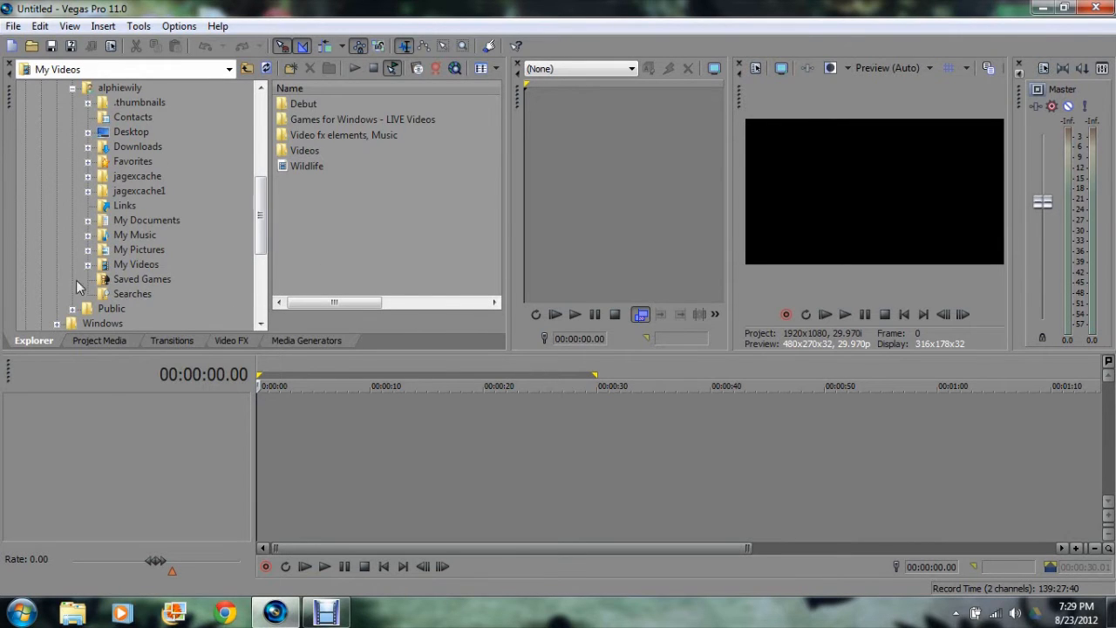
pyautogui.moveTo(144, 262)
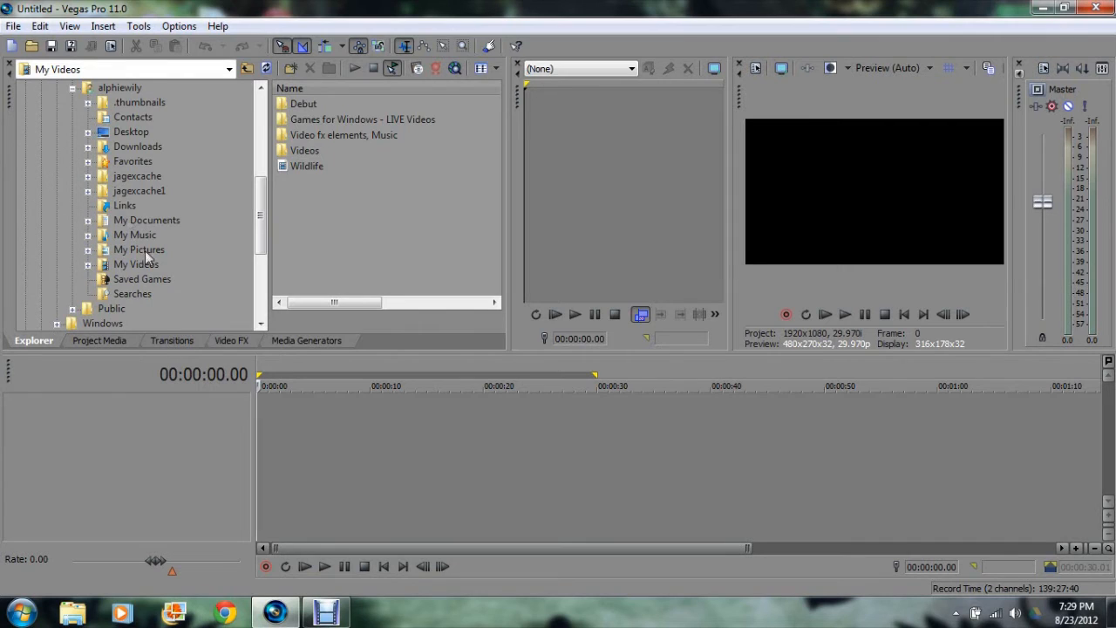
pyautogui.moveTo(159, 234)
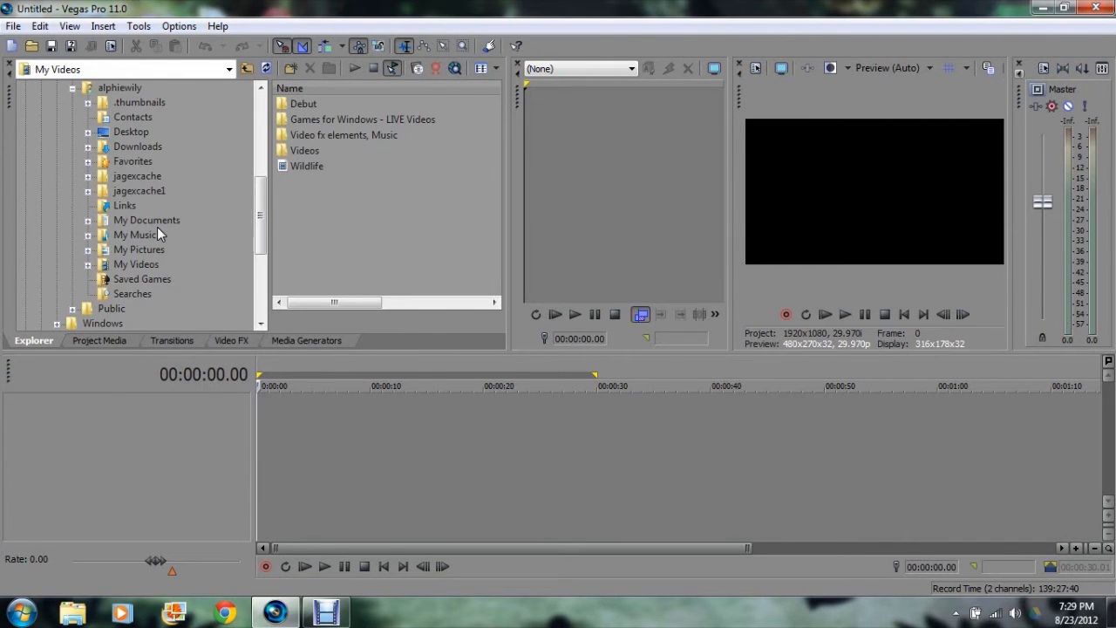
pyautogui.moveTo(161, 239)
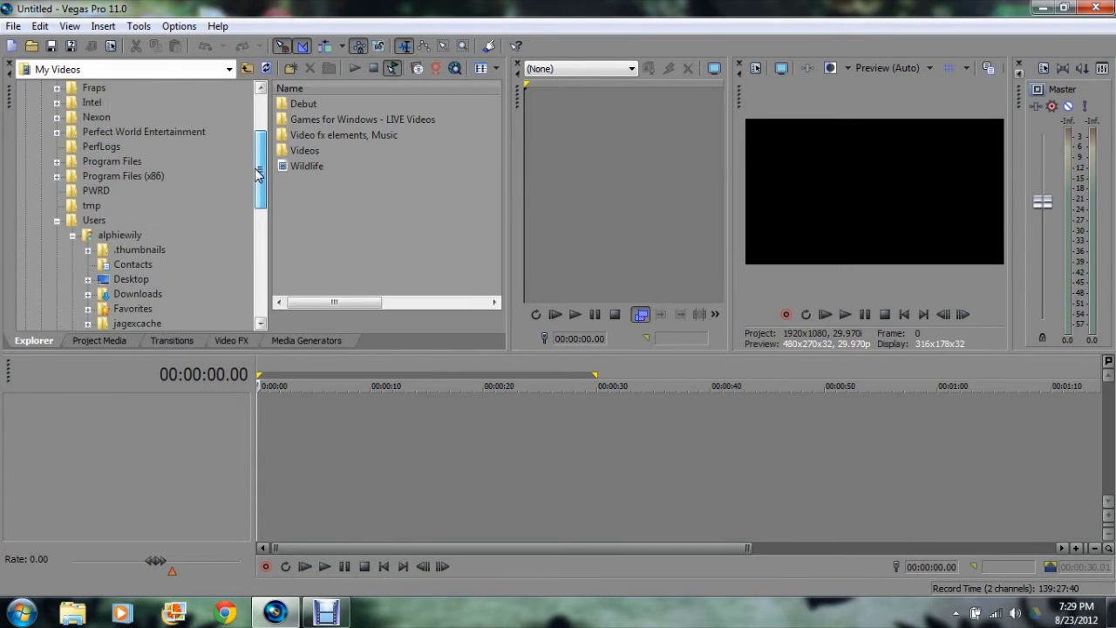
# - Scroll the Explorer folder tree and open the My Videos folder
pyautogui.scroll(-3)
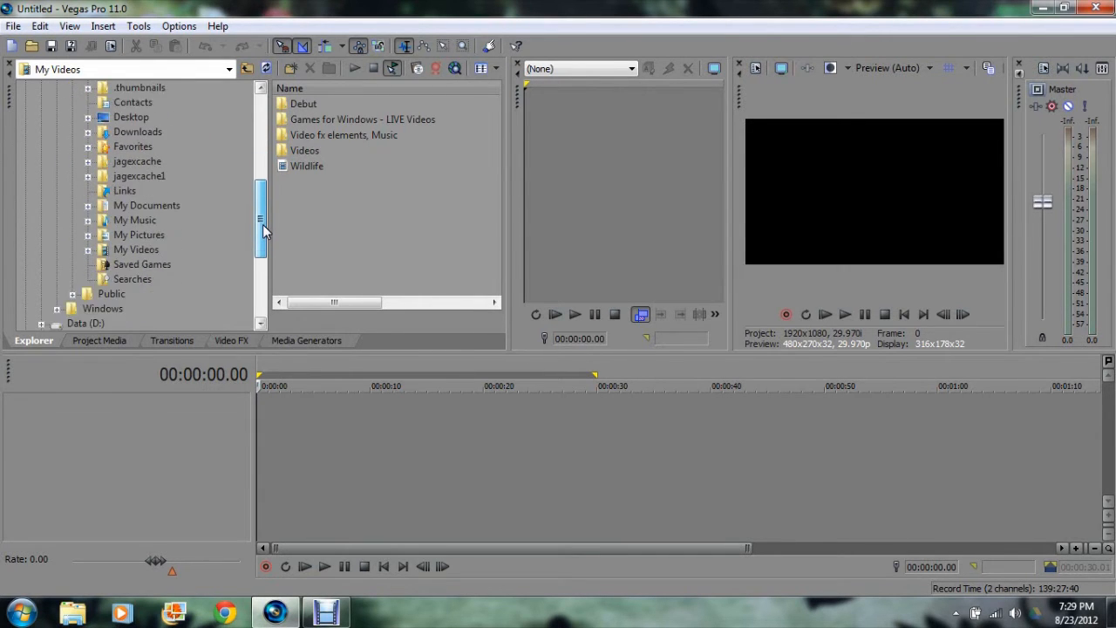
pyautogui.click(136, 250)
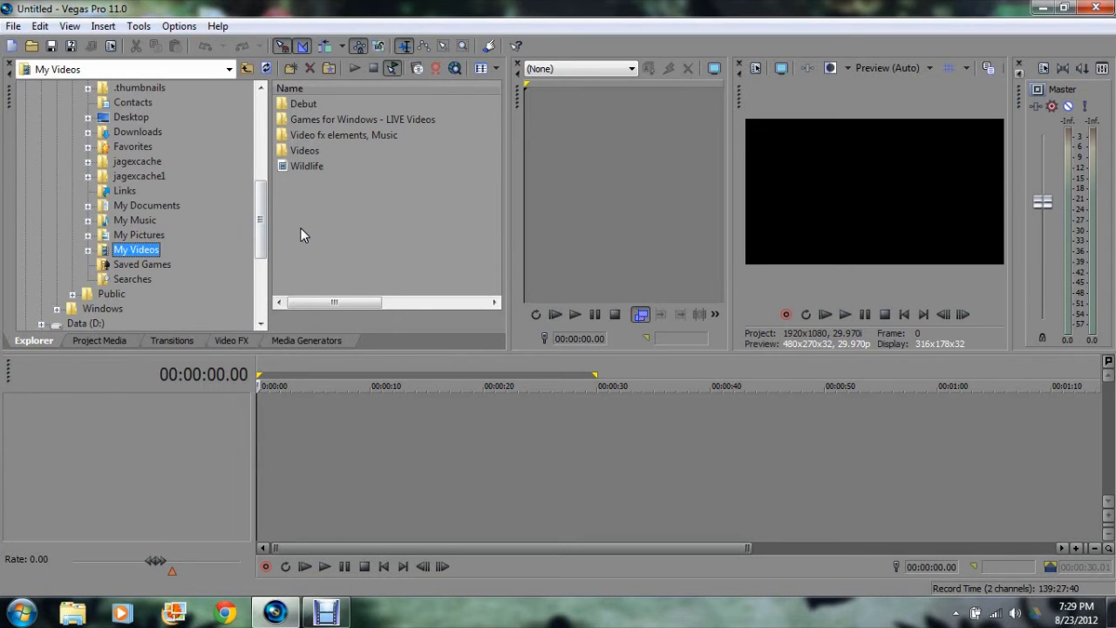
pyautogui.moveTo(365, 161)
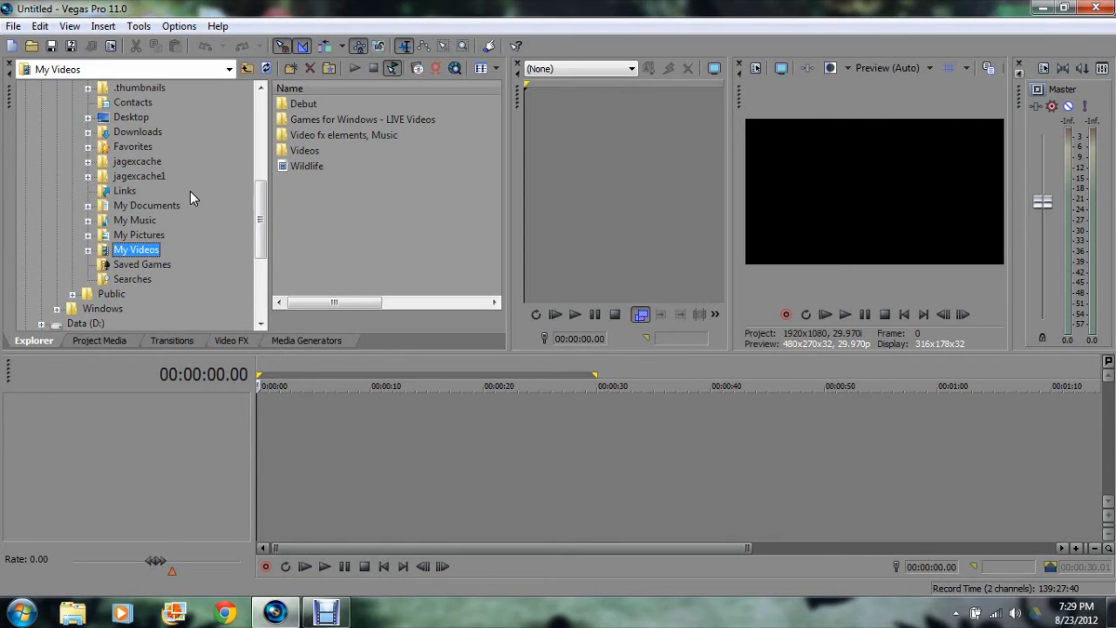
pyautogui.moveTo(330, 109)
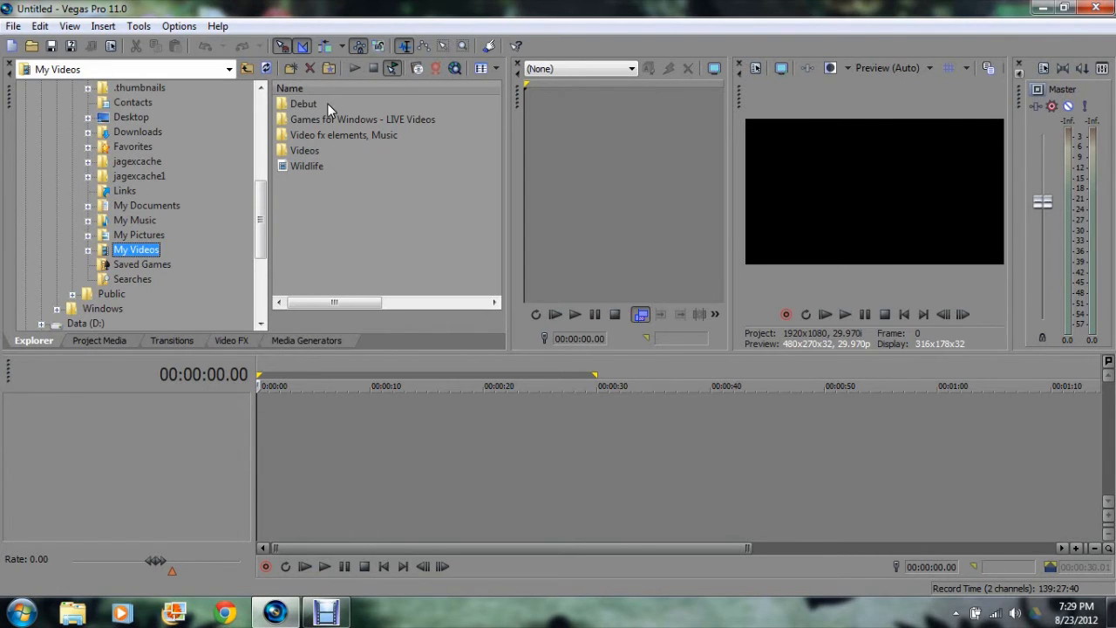
pyautogui.moveTo(343, 228)
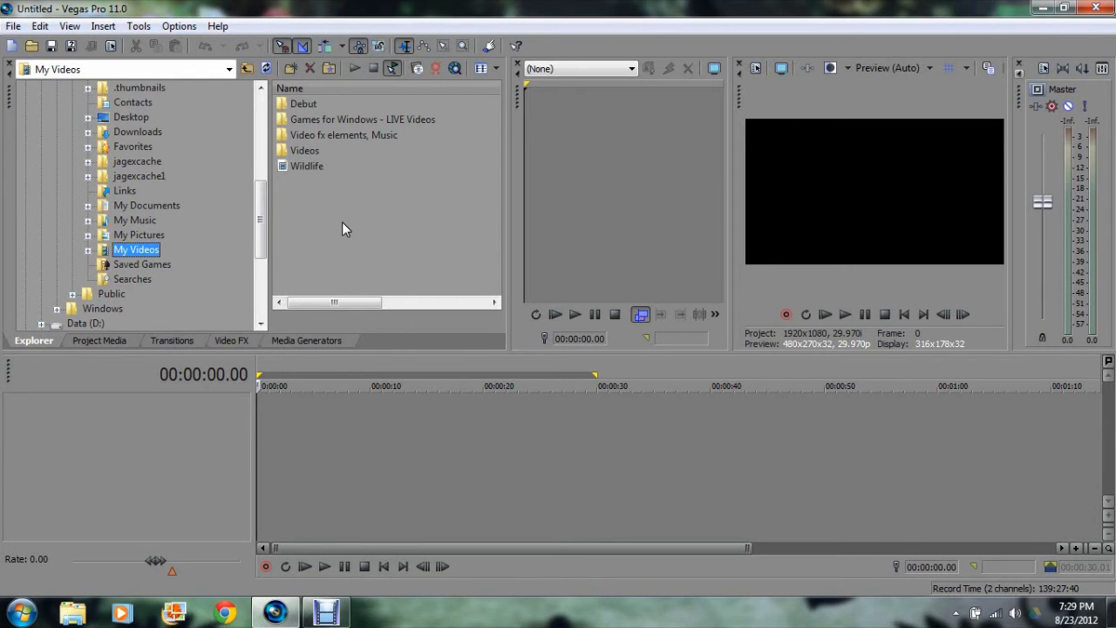
pyautogui.moveTo(630, 225)
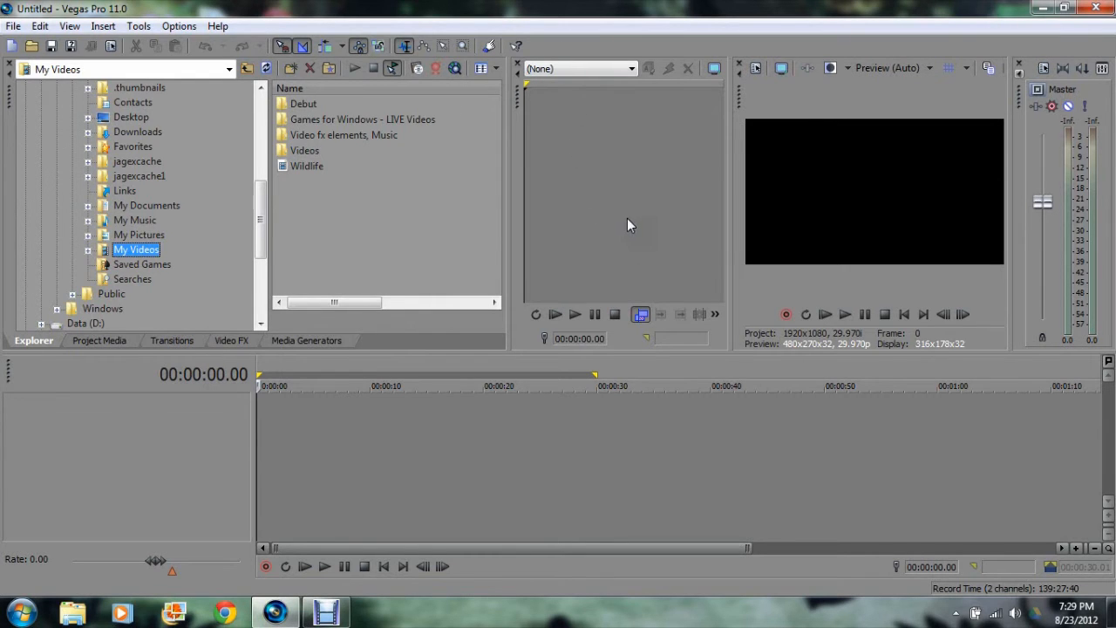
pyautogui.moveTo(903, 213)
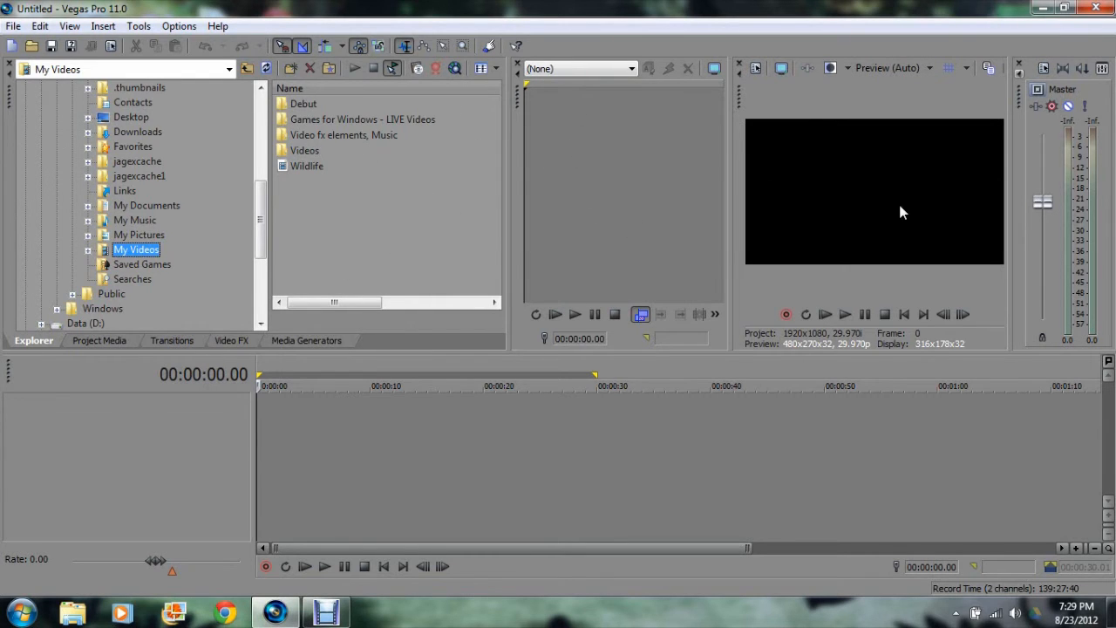
pyautogui.moveTo(855, 187)
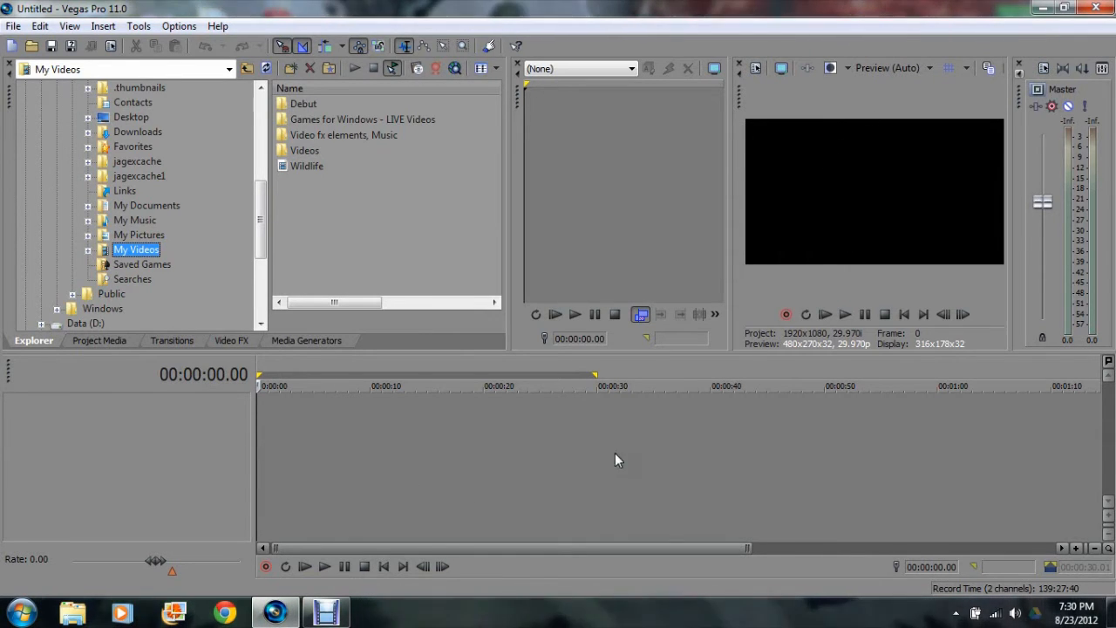
pyautogui.moveTo(591, 212)
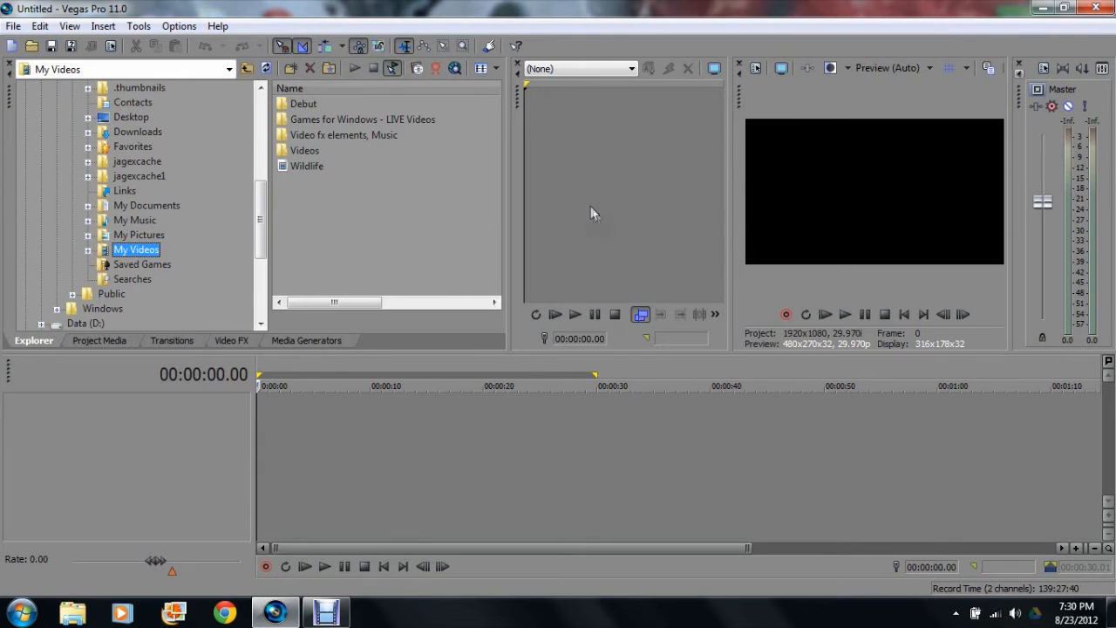
pyautogui.moveTo(536, 206)
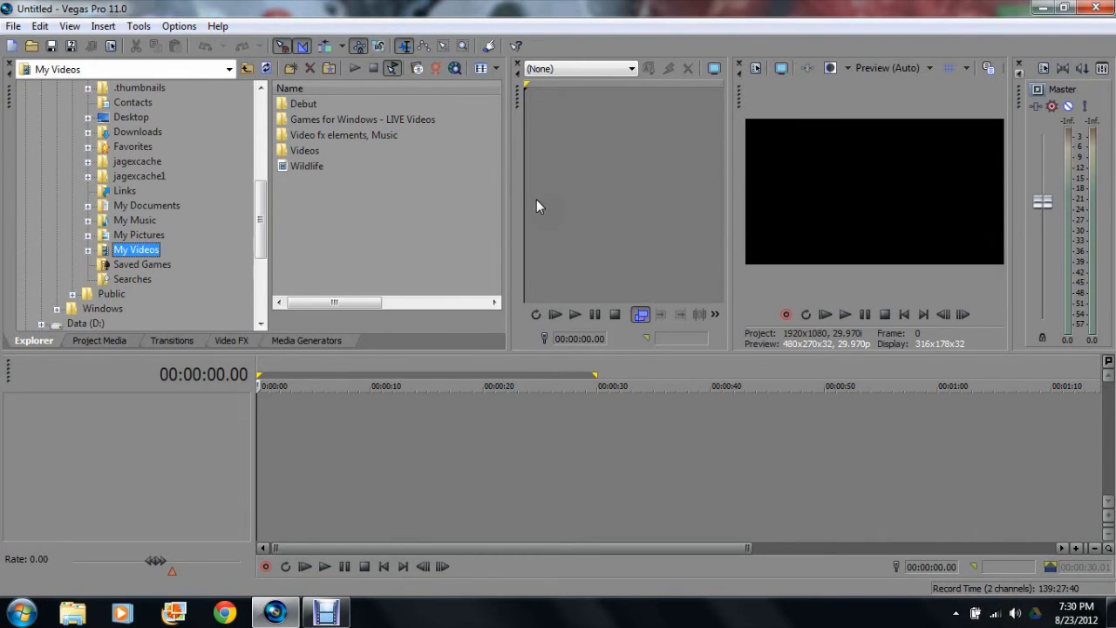
pyautogui.moveTo(330, 177)
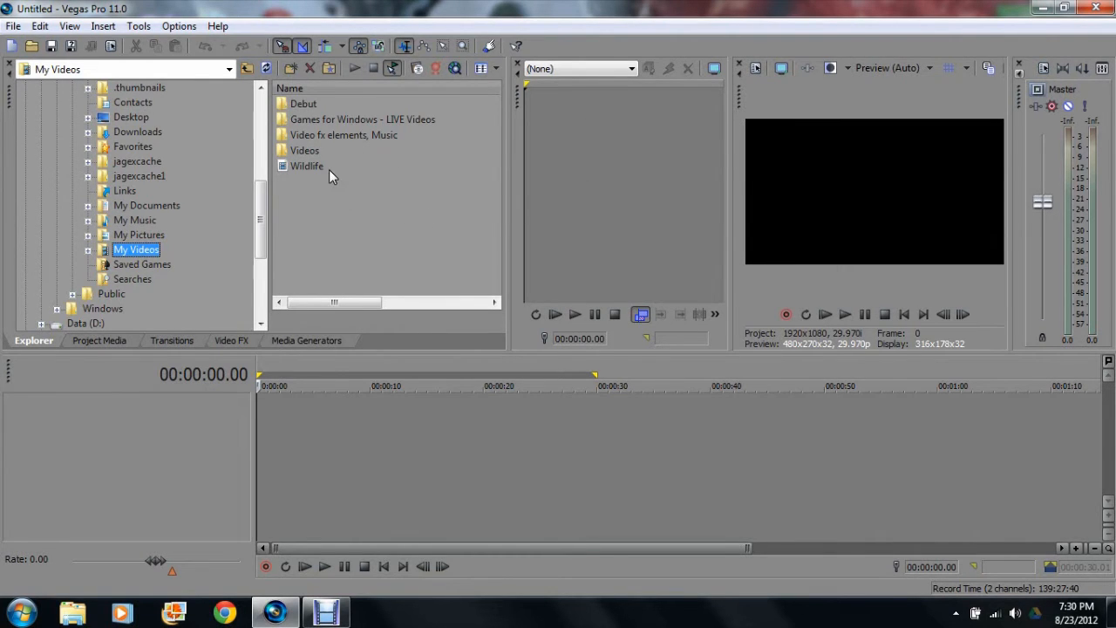
pyautogui.moveTo(391, 211)
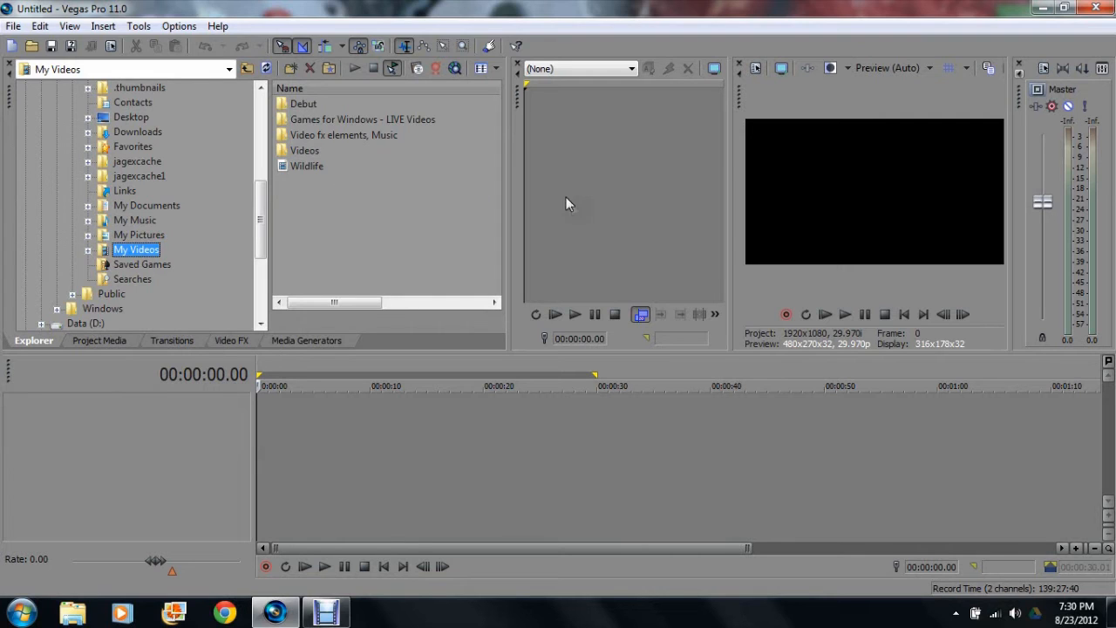
pyautogui.moveTo(393, 68)
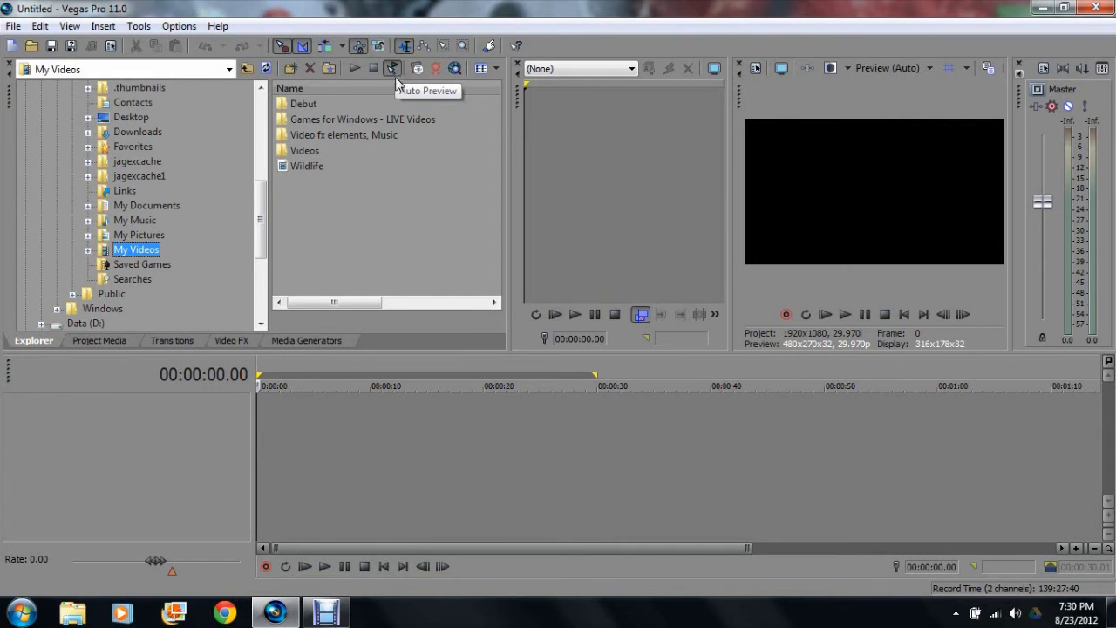
pyautogui.moveTo(393, 77)
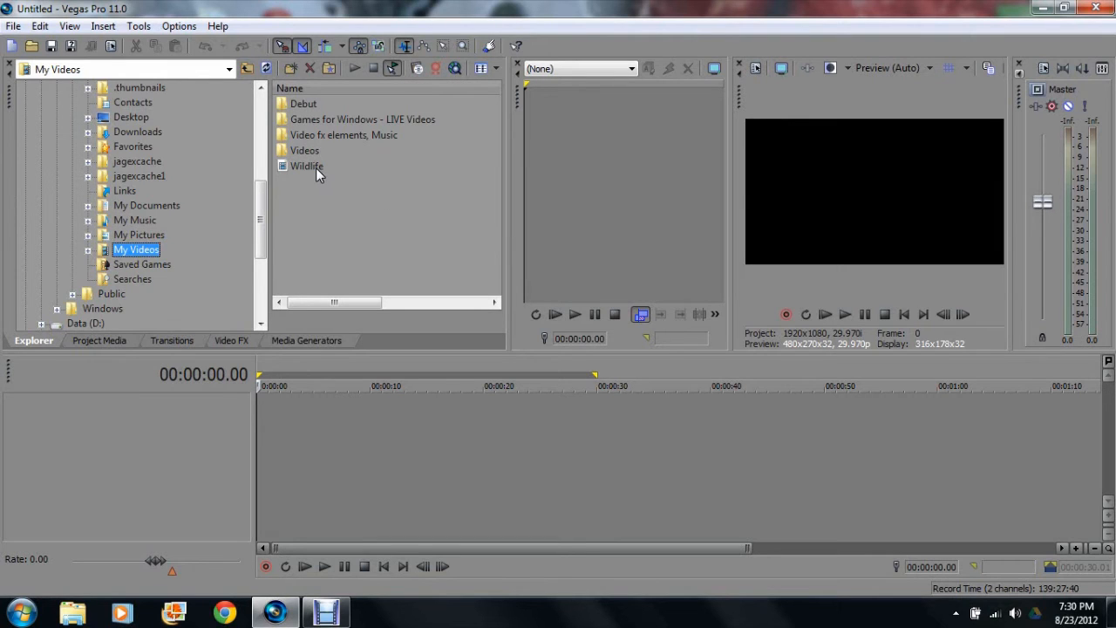
pyautogui.moveTo(321, 172)
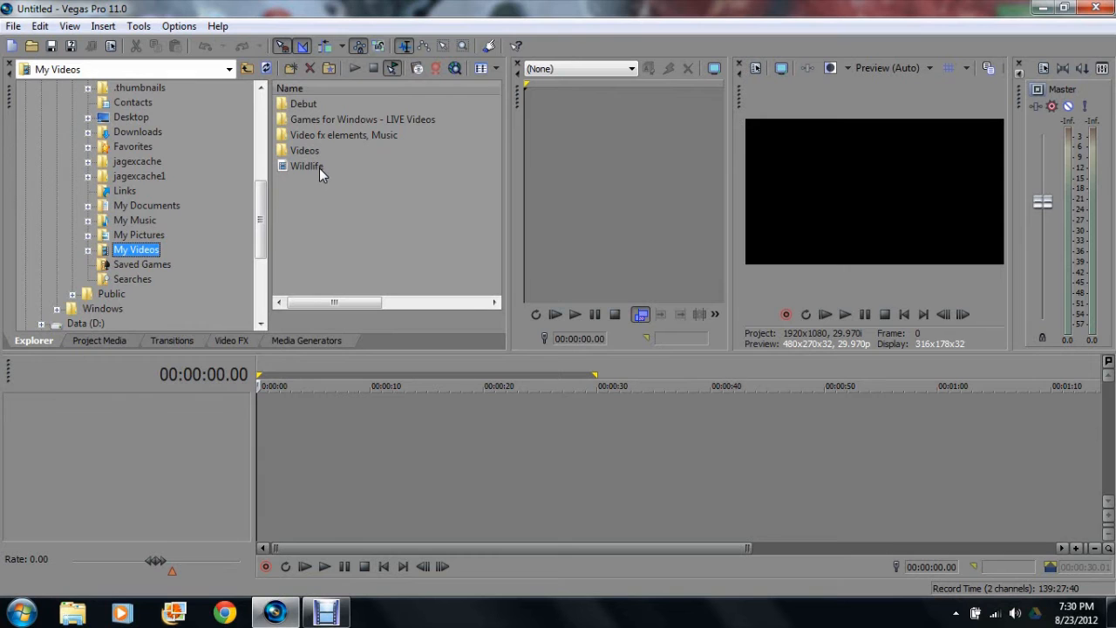
# - Select the Wildlife video in the My Videos file list
pyautogui.click(306, 166)
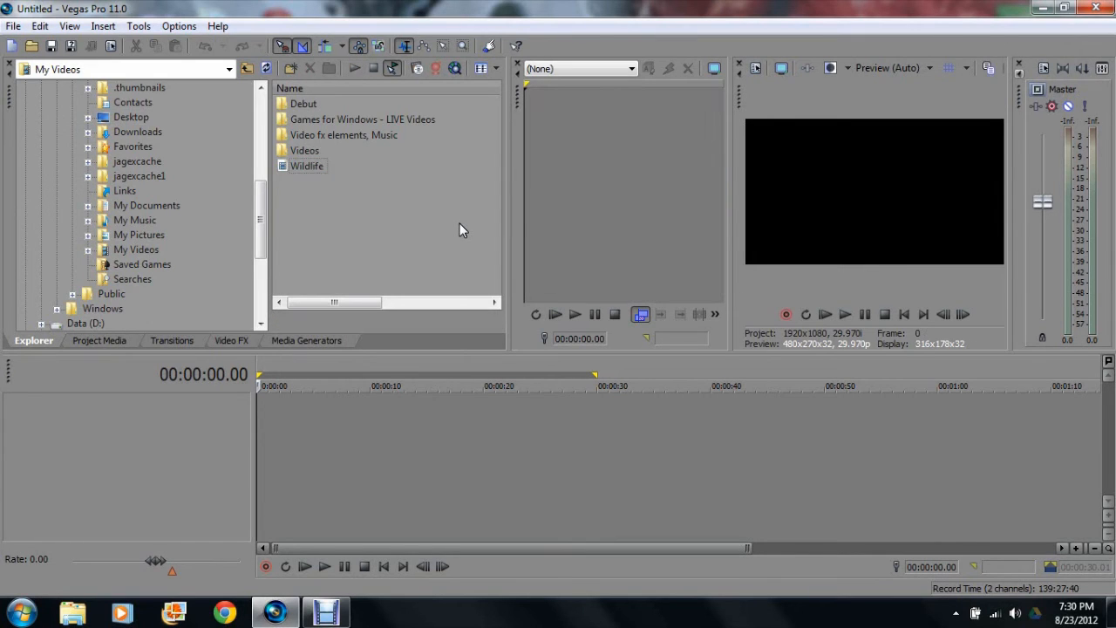
pyautogui.moveTo(443, 404)
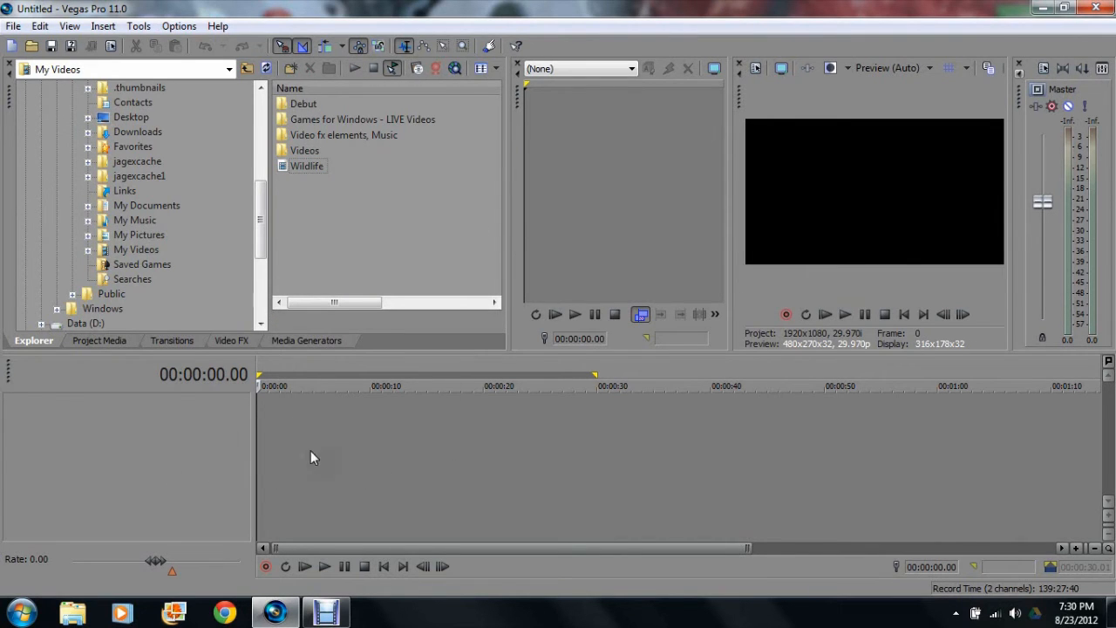
pyautogui.moveTo(291, 414)
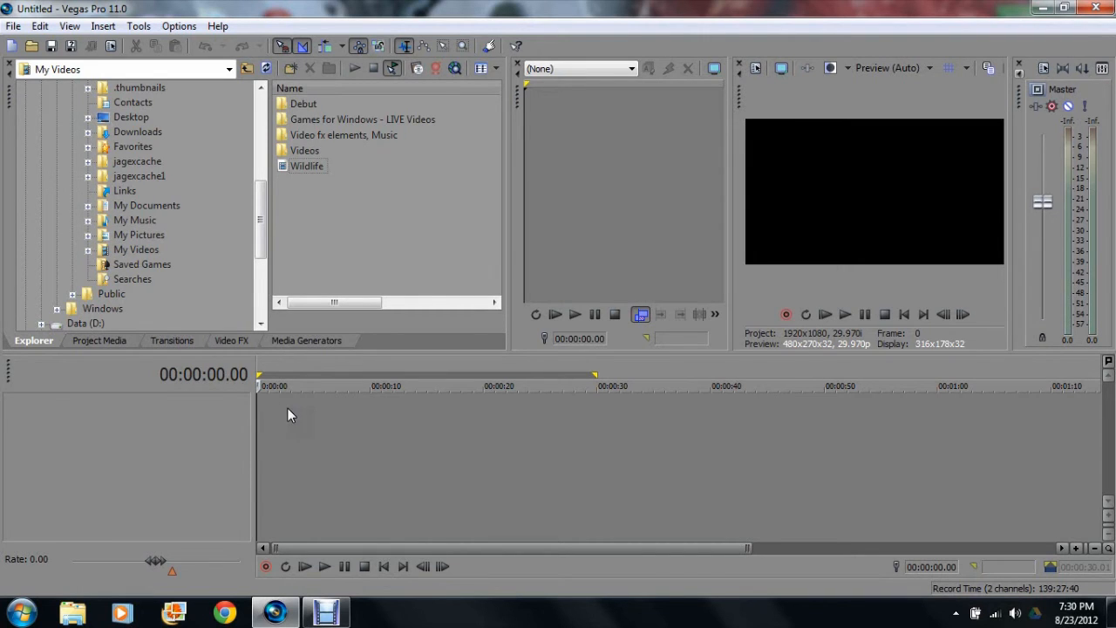
pyautogui.moveTo(334, 327)
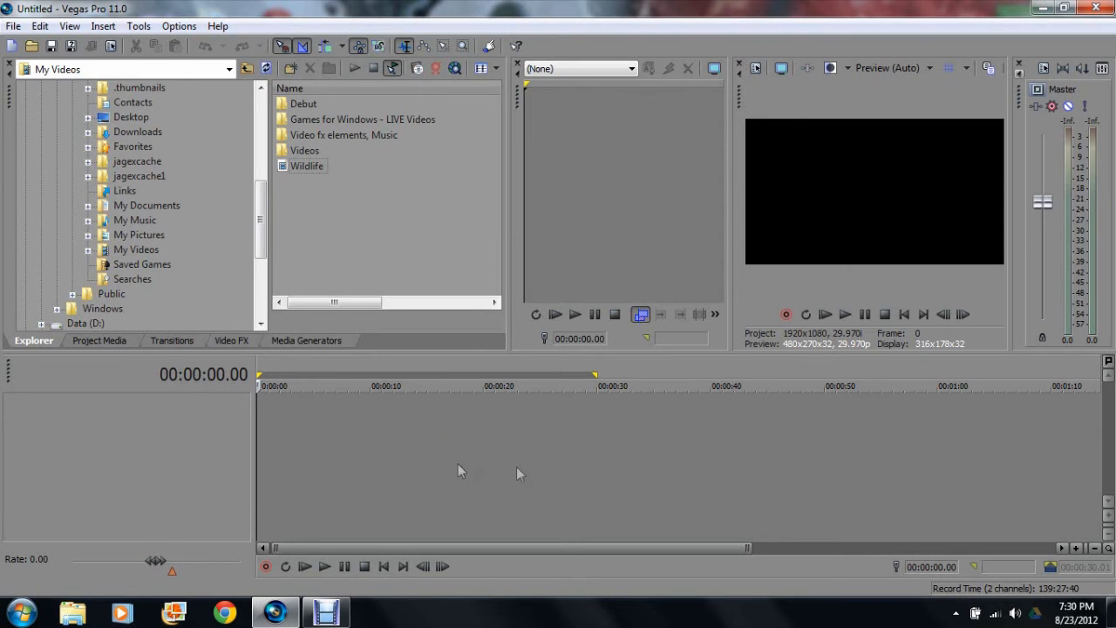
pyautogui.moveTo(851, 181)
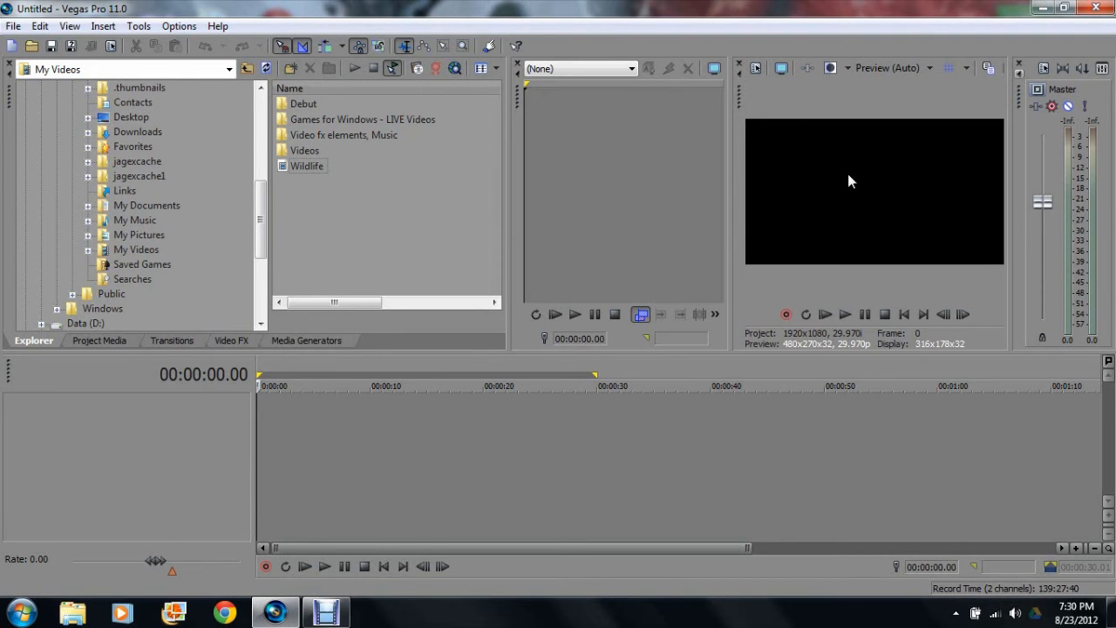
pyautogui.moveTo(854, 144)
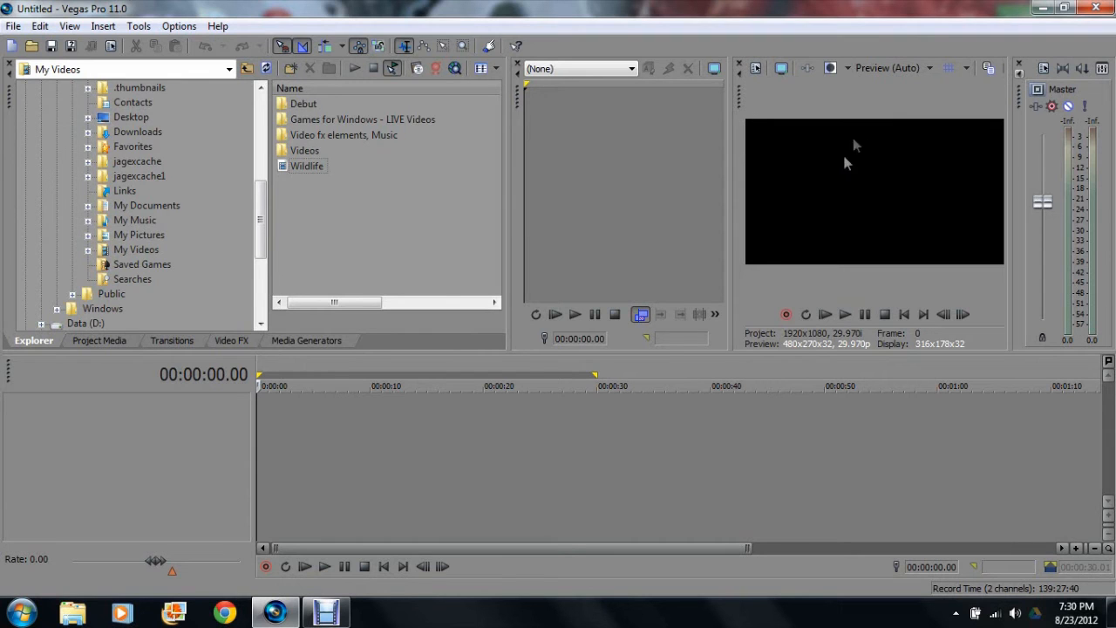
pyautogui.moveTo(717, 173)
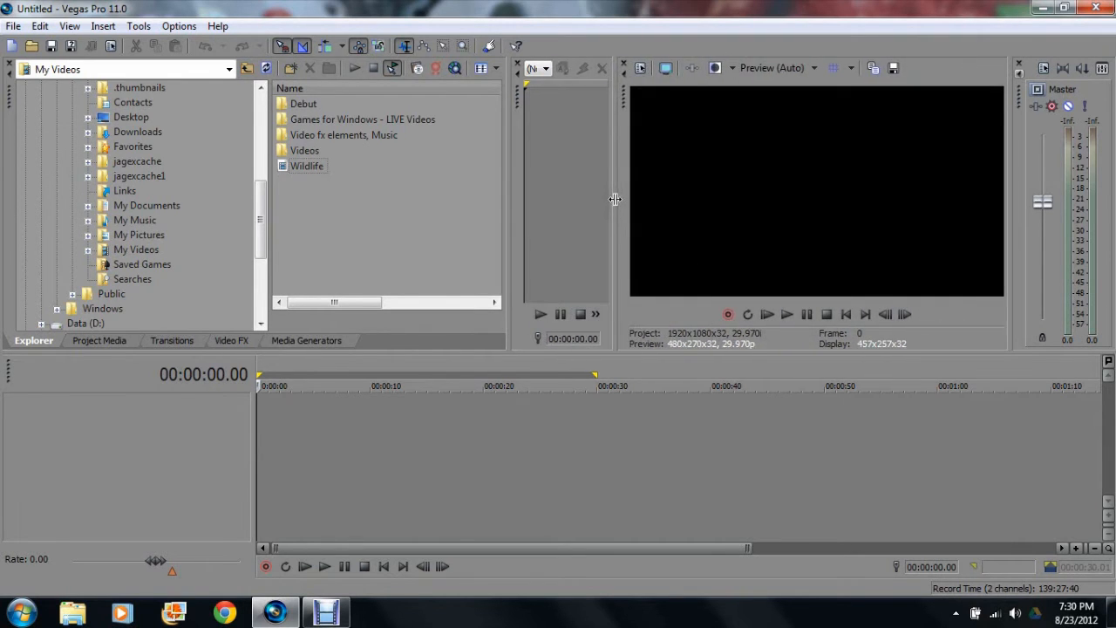
# - Drag the Trimmer/Video Preview divider right so both windows are about equal width
pyautogui.moveTo(614, 198); pyautogui.dragTo(736, 186)
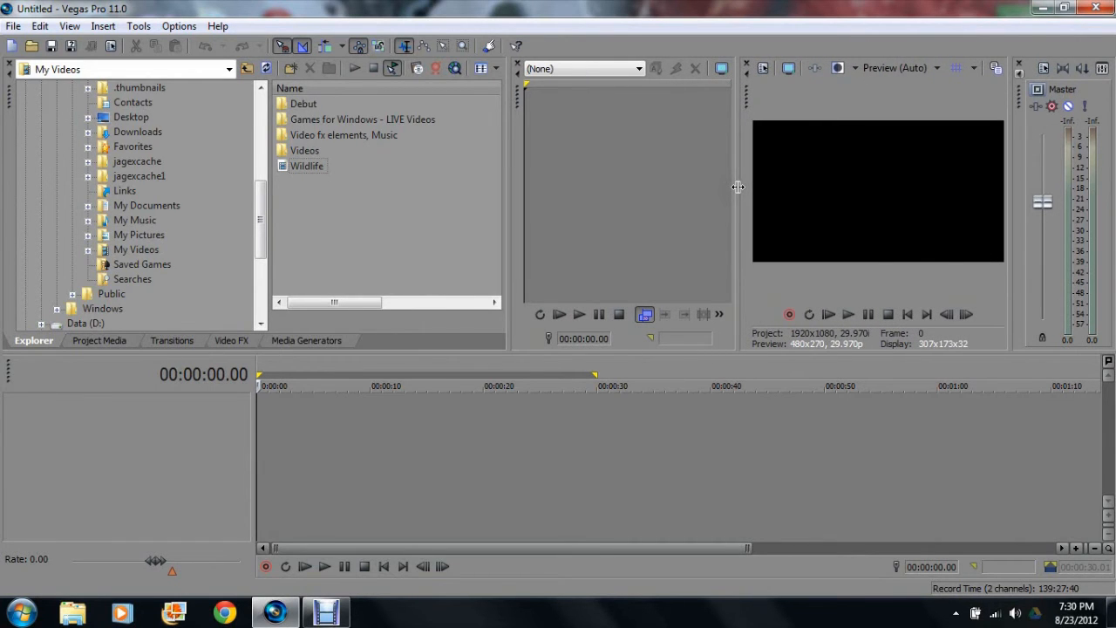
pyautogui.moveTo(575, 185)
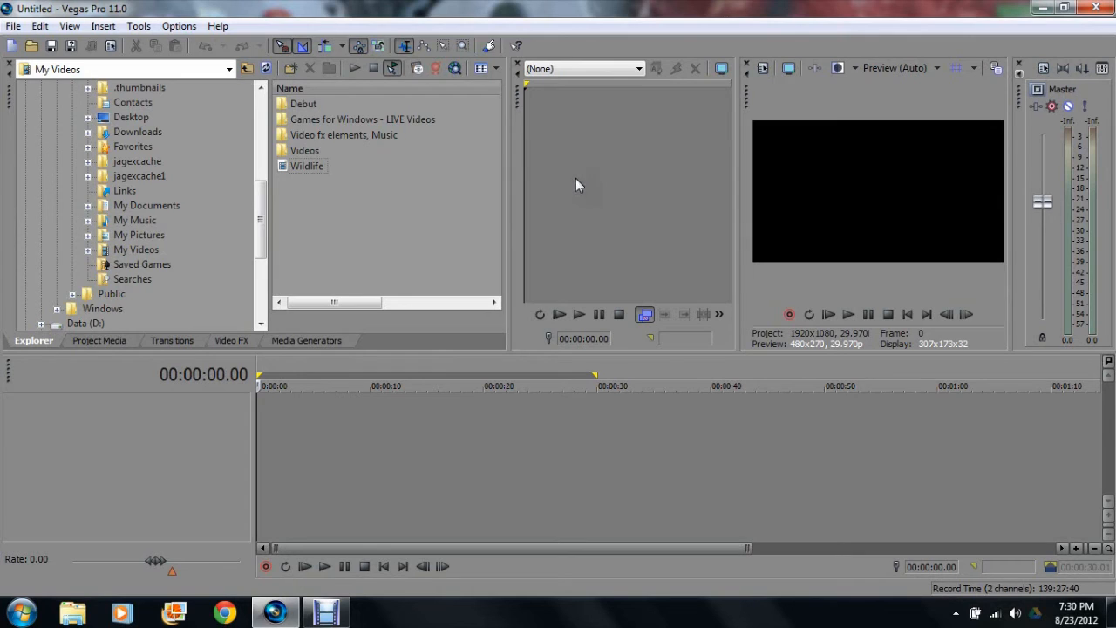
pyautogui.moveTo(428, 196)
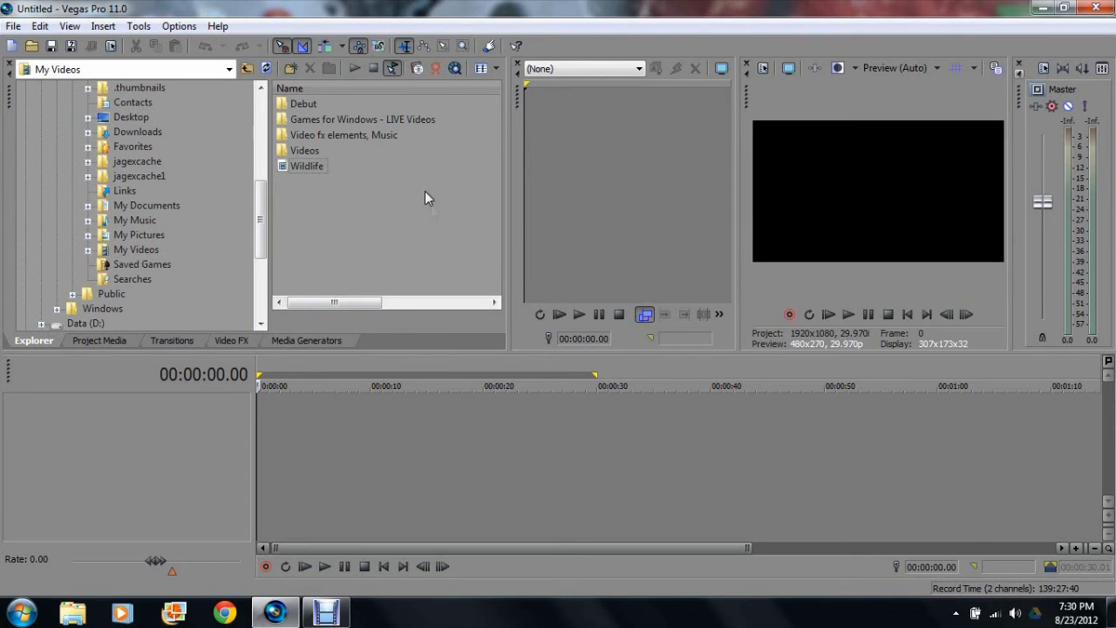
pyautogui.moveTo(891, 223)
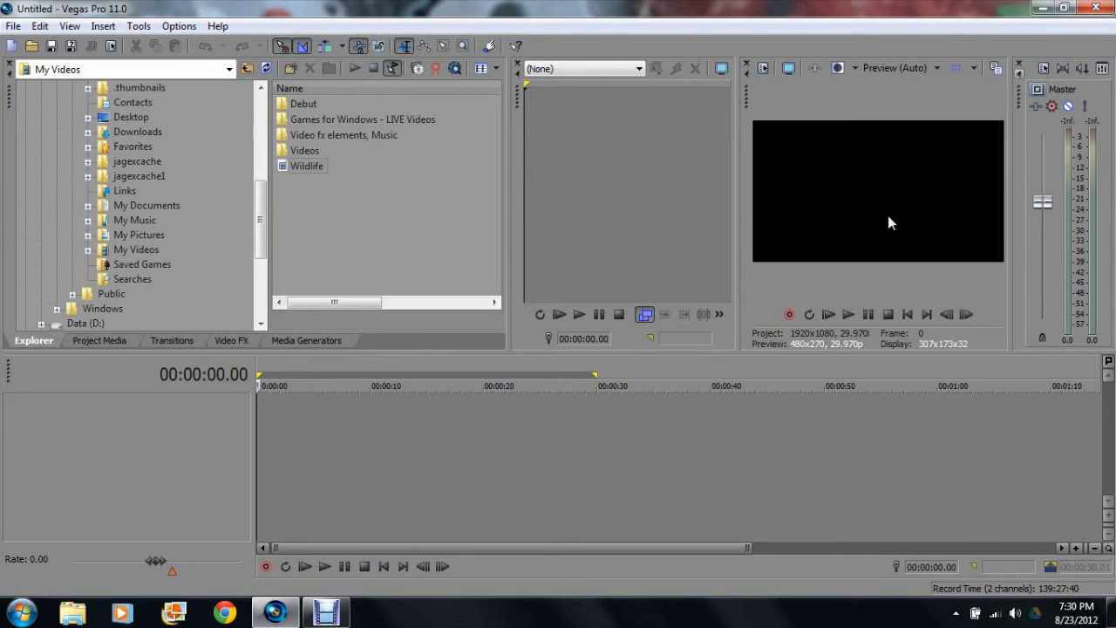
pyautogui.moveTo(869, 304)
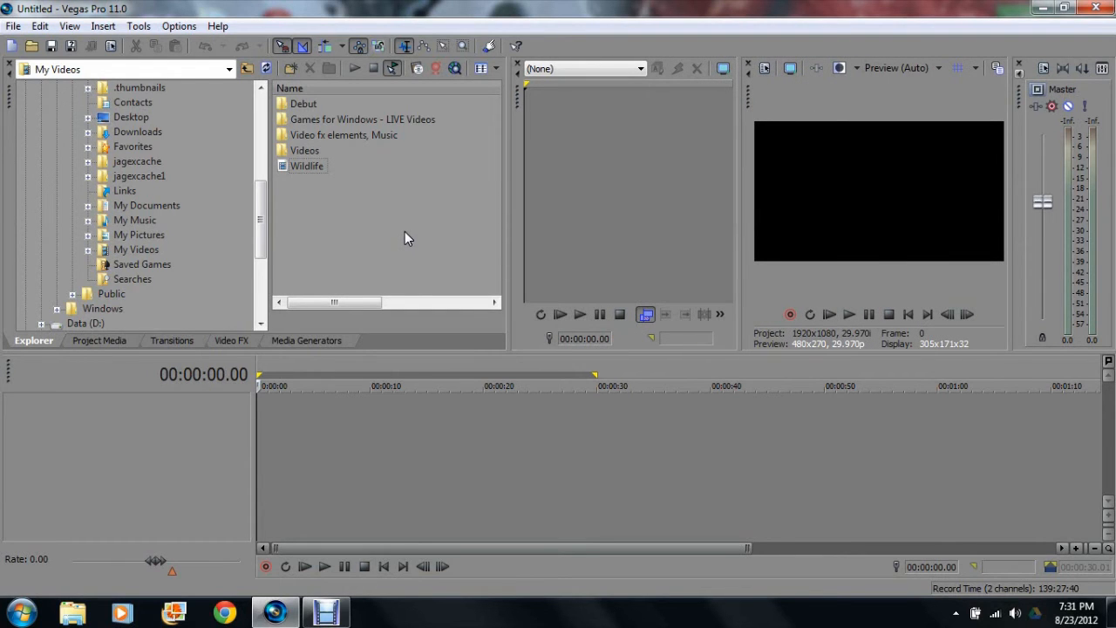
pyautogui.moveTo(379, 229)
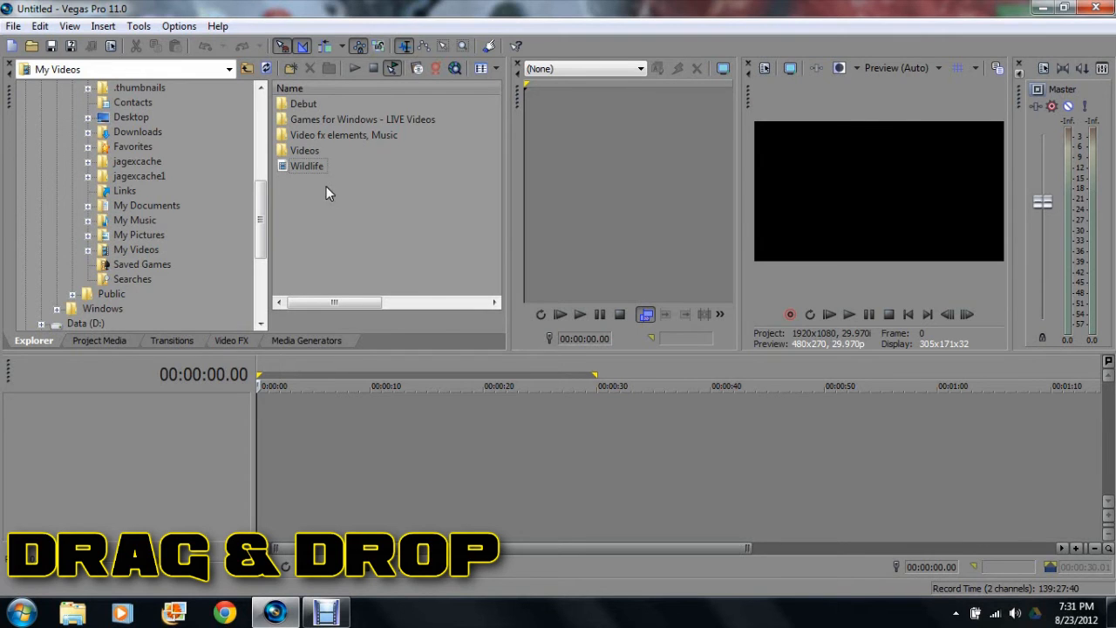
# - Drag the Wildlife clip from the Explorer list onto the empty timeline
pyautogui.click(306, 166)
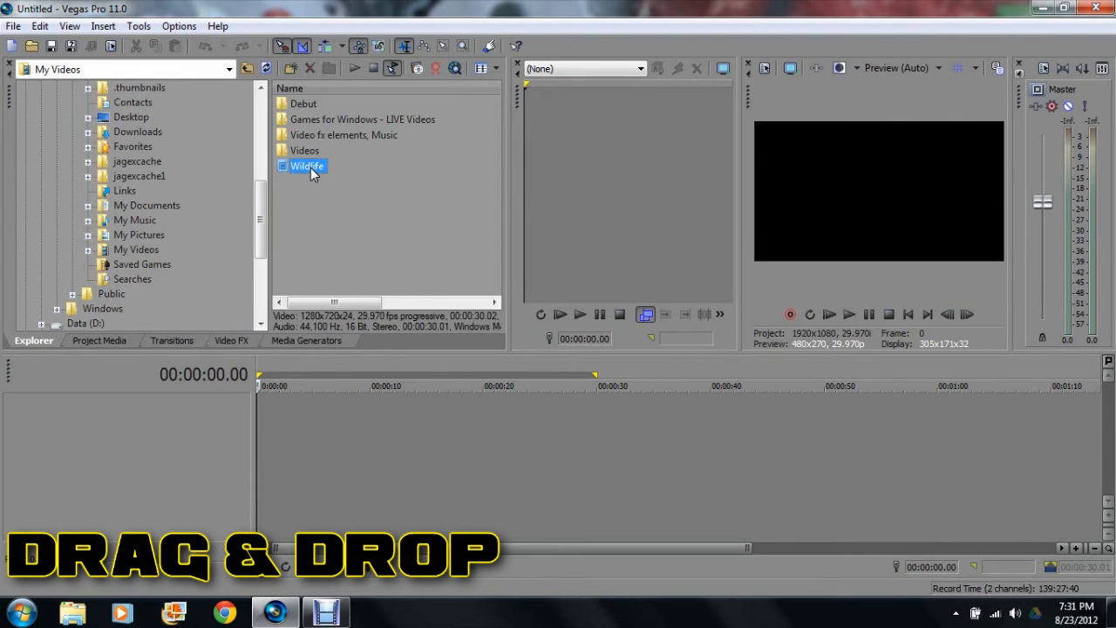
pyautogui.moveTo(306, 165); pyautogui.dragTo(426, 427)
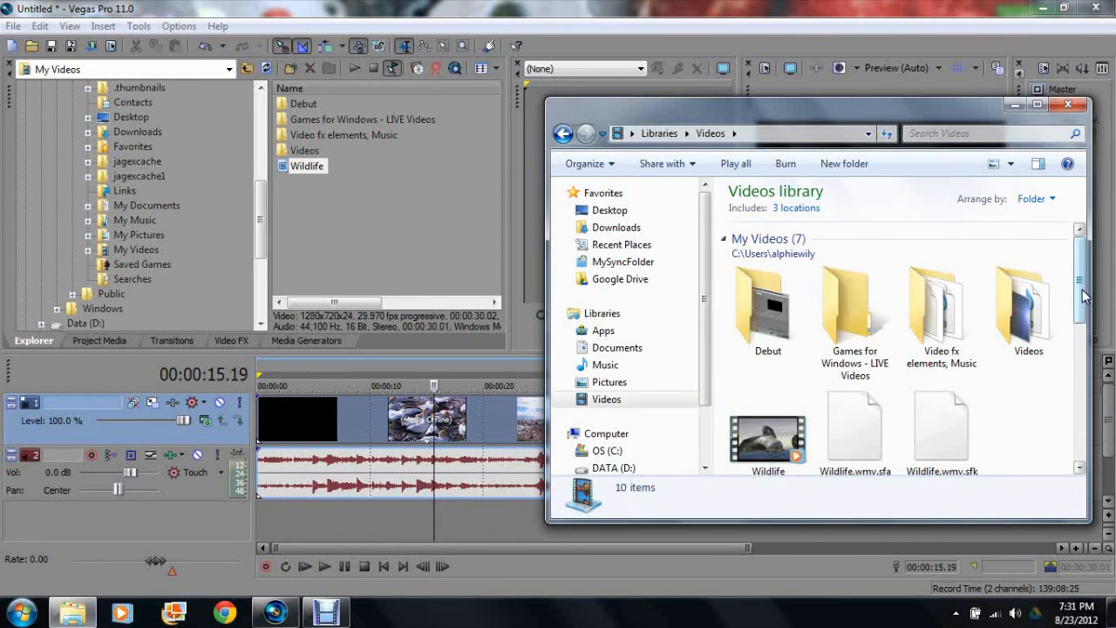
# - Scroll the Videos library down and select Wildlife's .sfap0 and .sfk companion files
pyautogui.scroll(-3)
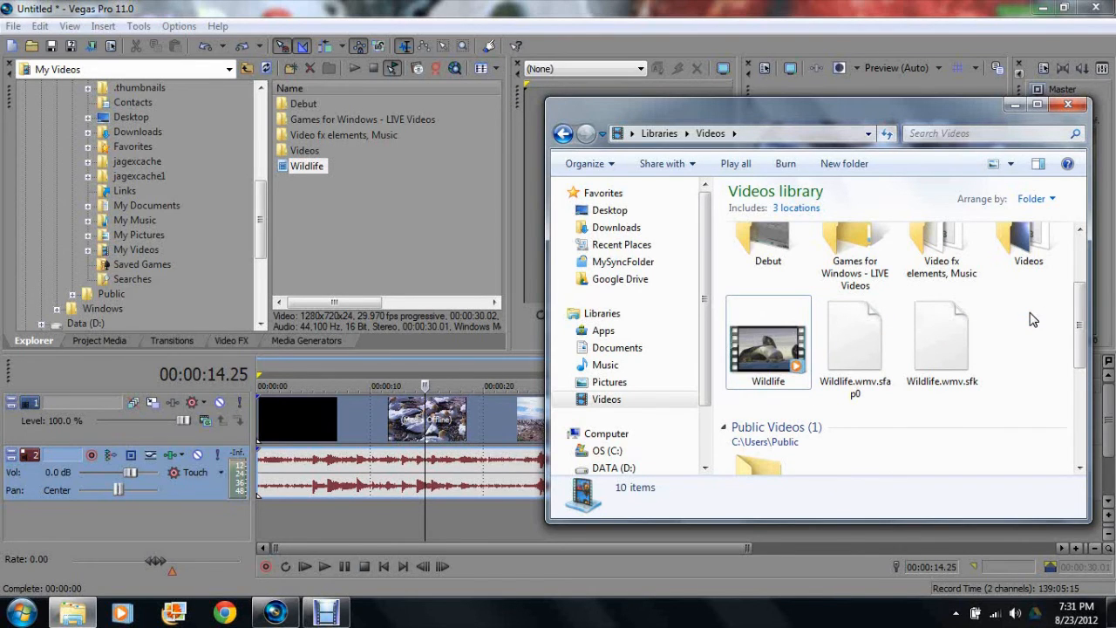
pyautogui.moveTo(1008, 352)
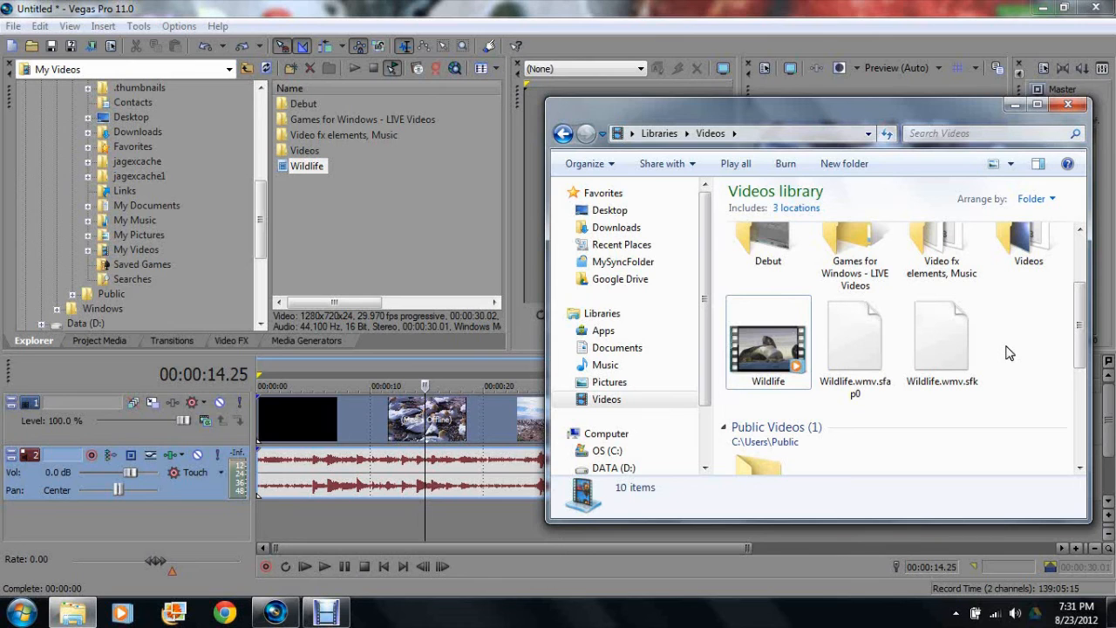
pyautogui.click(940, 336)
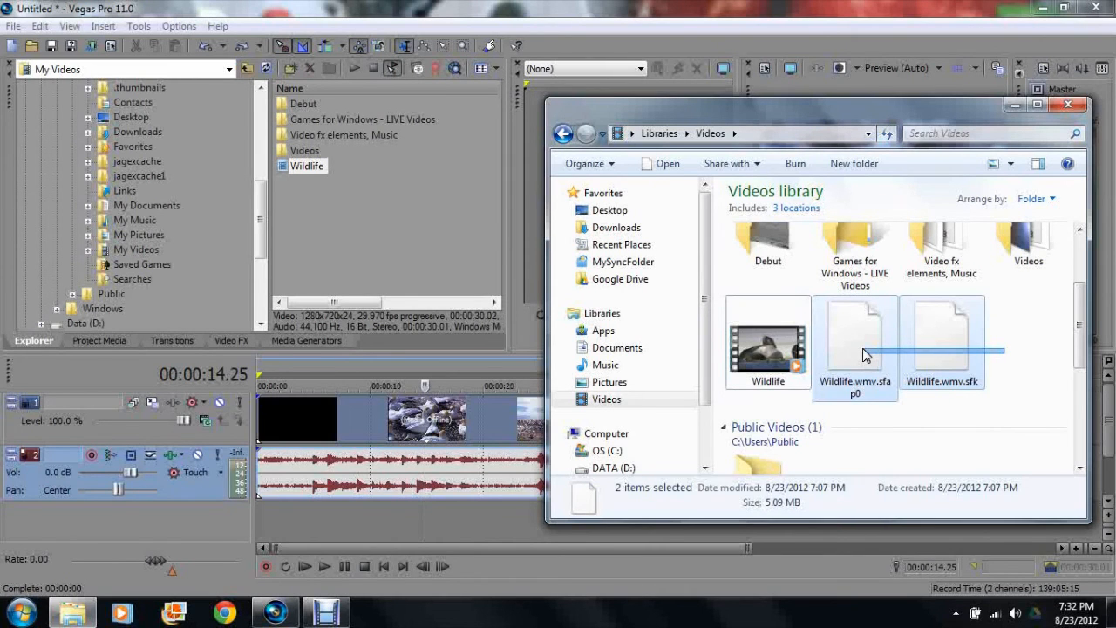
# - Toggle selection of the Wildlife .sfap0 and .sfk files, then close the Videos library
pyautogui.click(942, 340)
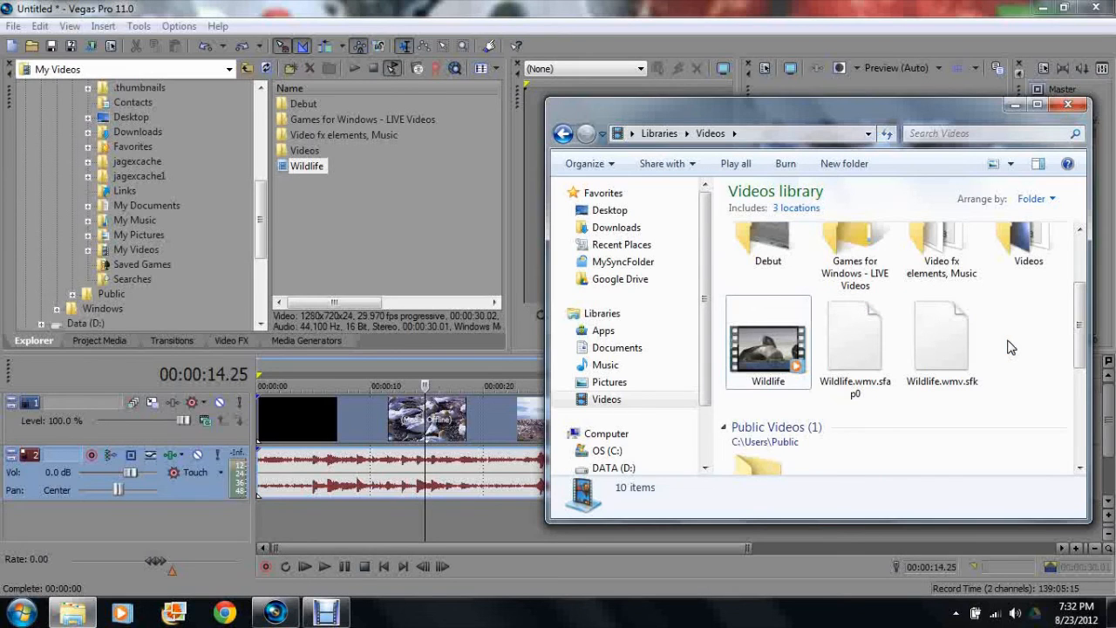
pyautogui.moveTo(1025, 353)
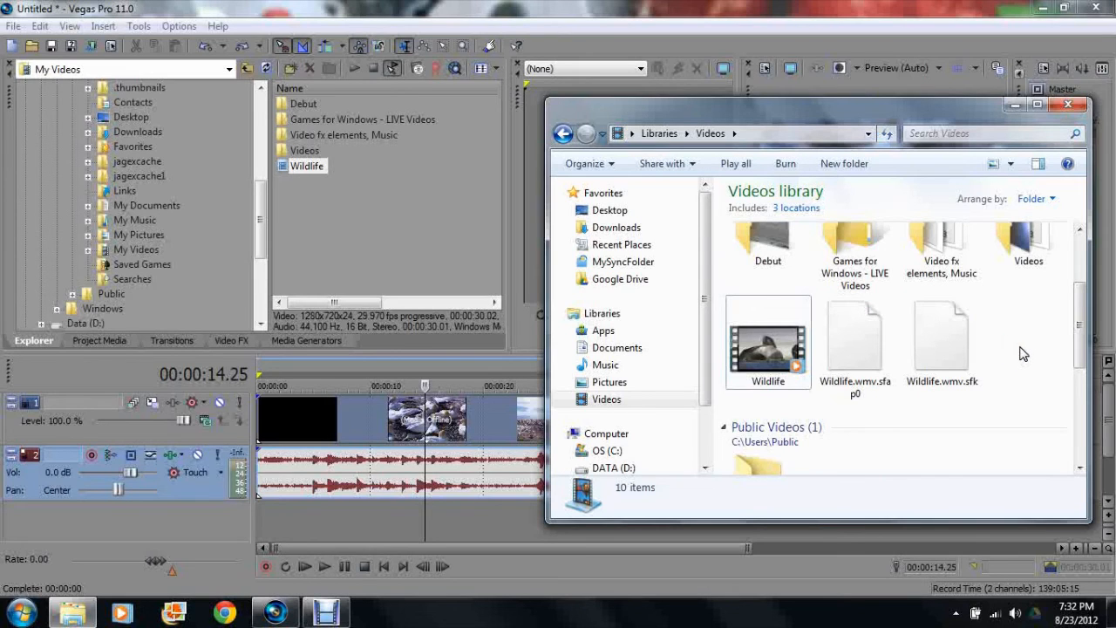
pyautogui.click(940, 340)
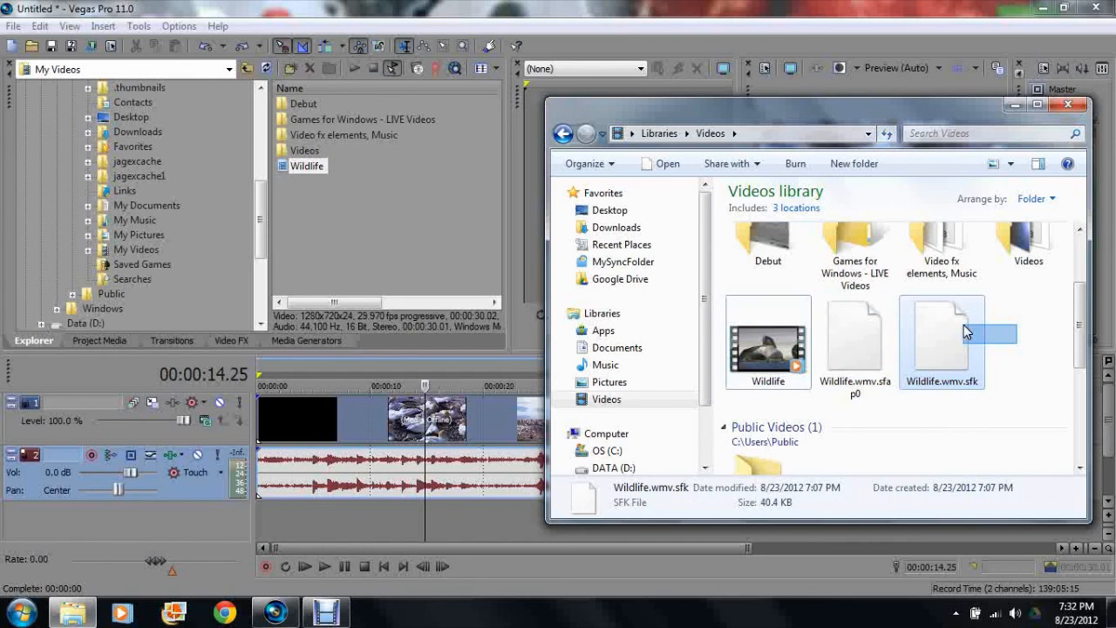
pyautogui.click(1001, 334)
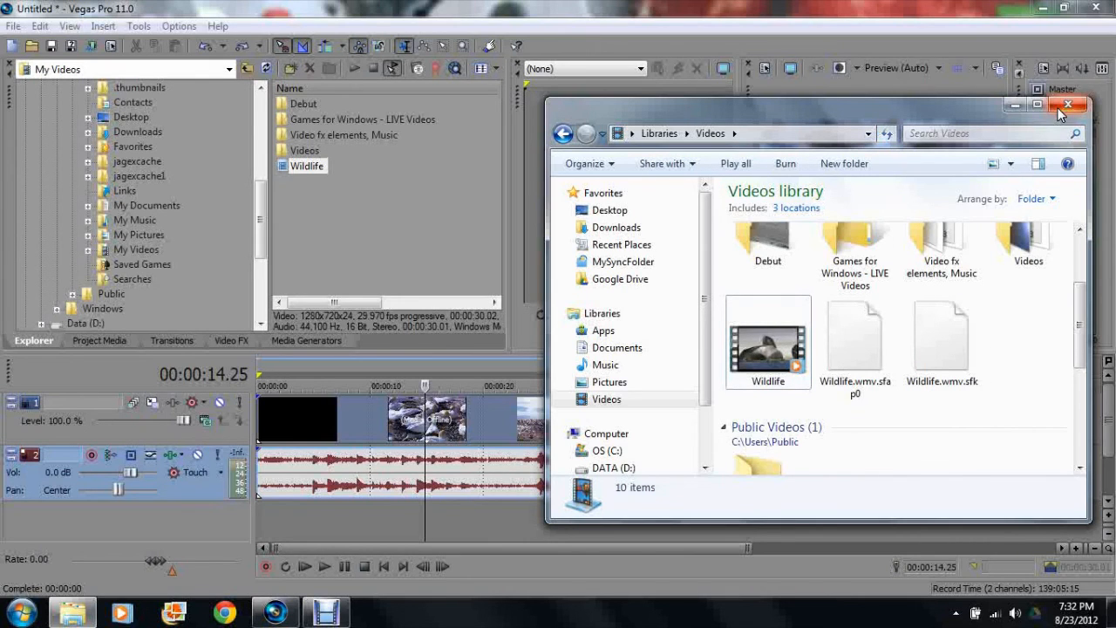
pyautogui.moveTo(1069, 105)
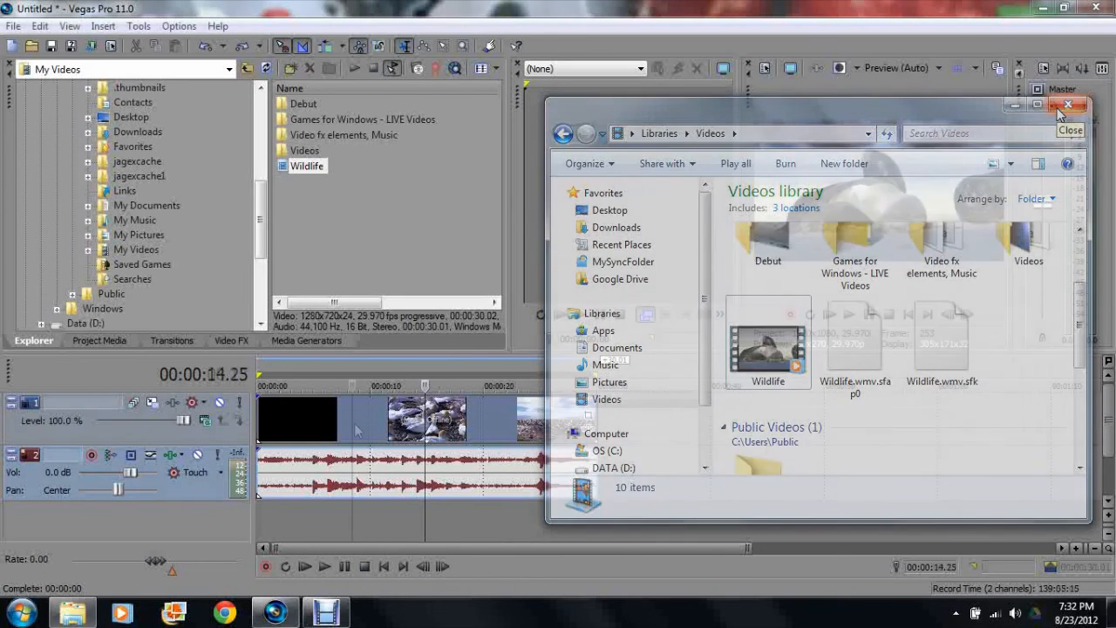
pyautogui.click(1070, 105)
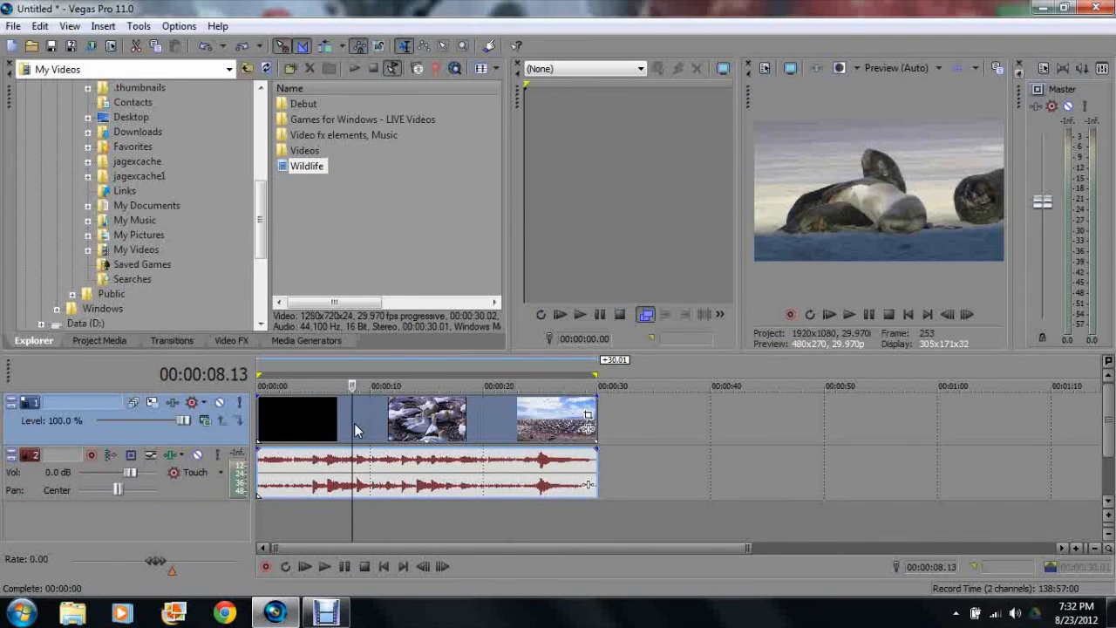